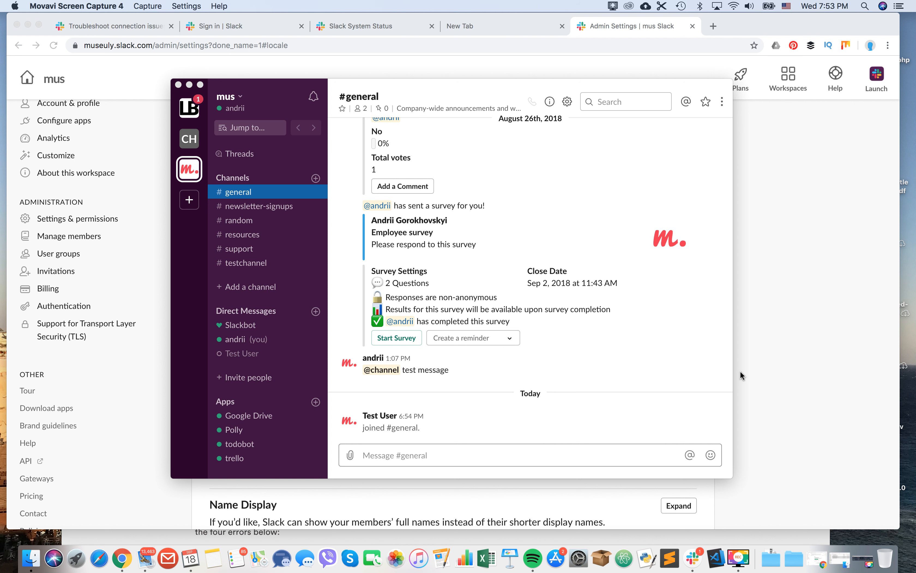
pyautogui.moveTo(755, 371)
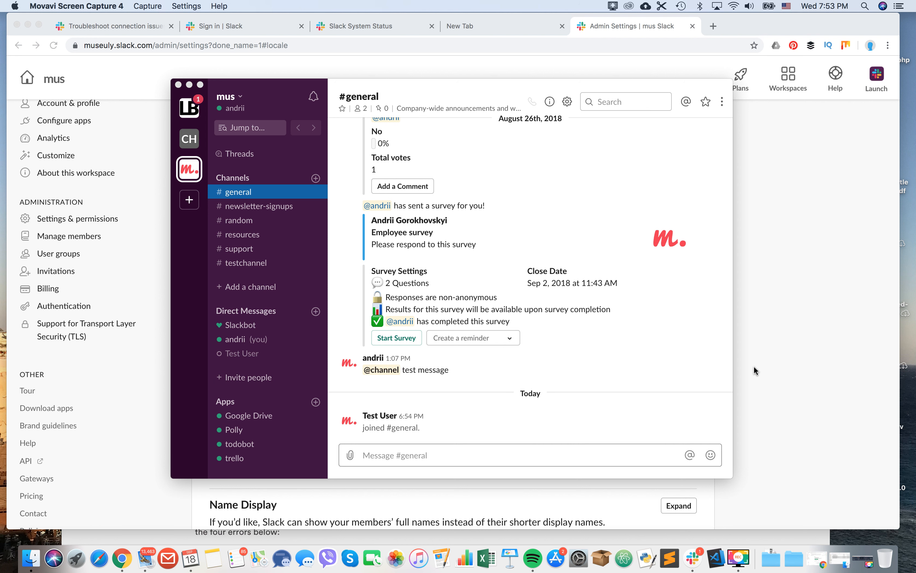
pyautogui.moveTo(489, 181)
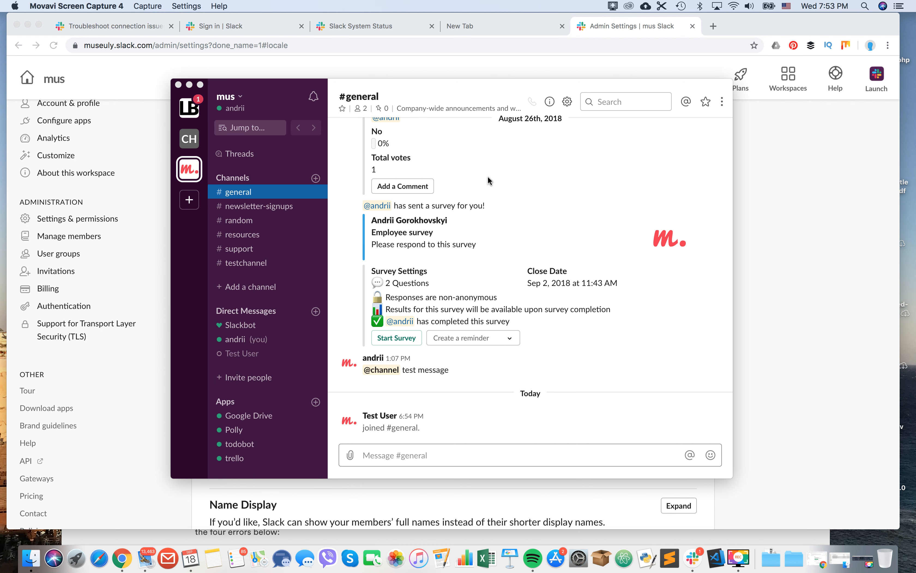
pyautogui.moveTo(237, 100)
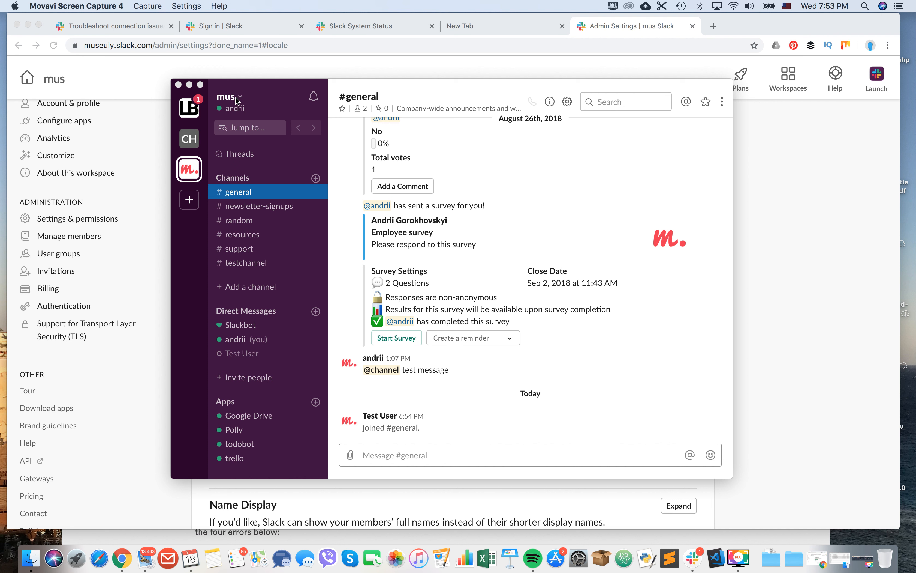
# Reach the mus workspace's Settings & Permissions admin page from the workspace menu's Administration entry
pyautogui.click(229, 96)
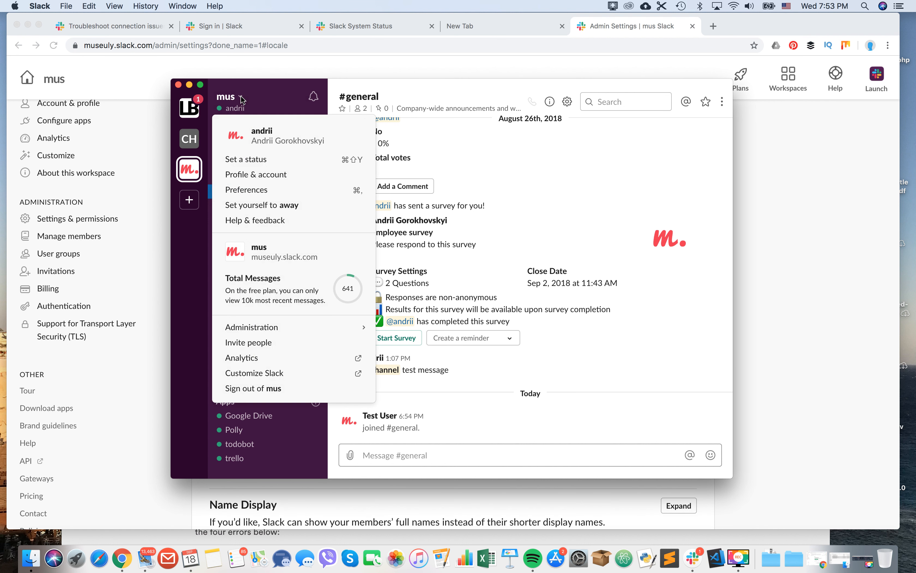
pyautogui.moveTo(254, 373)
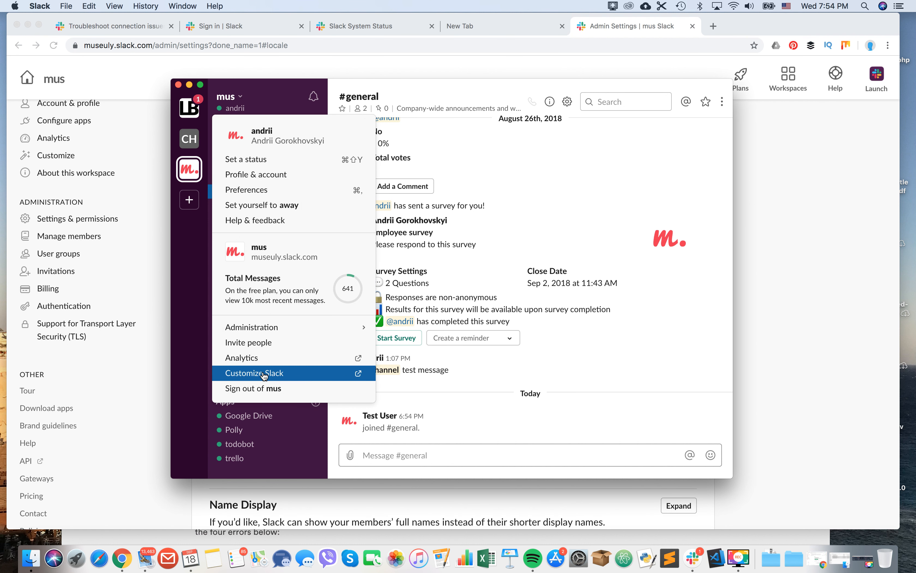
pyautogui.moveTo(369, 434)
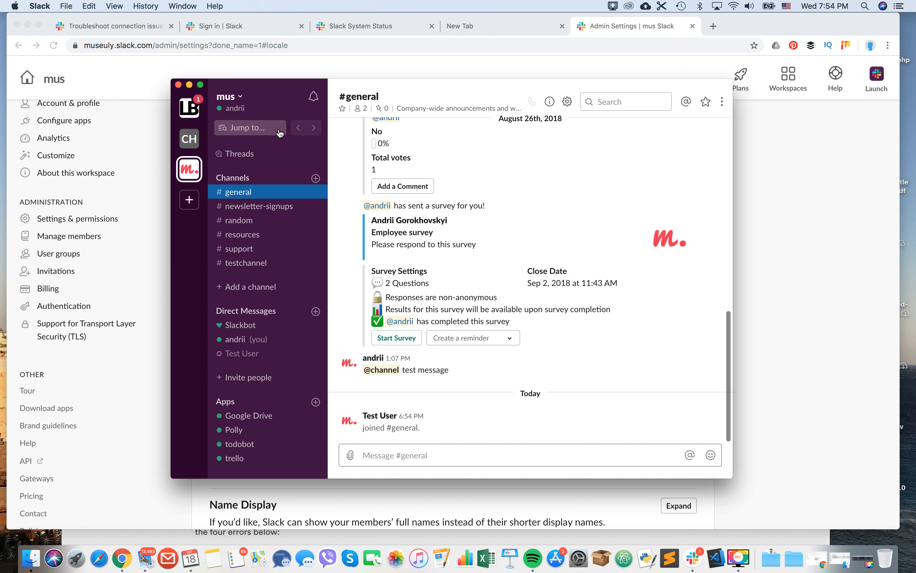
pyautogui.click(228, 97)
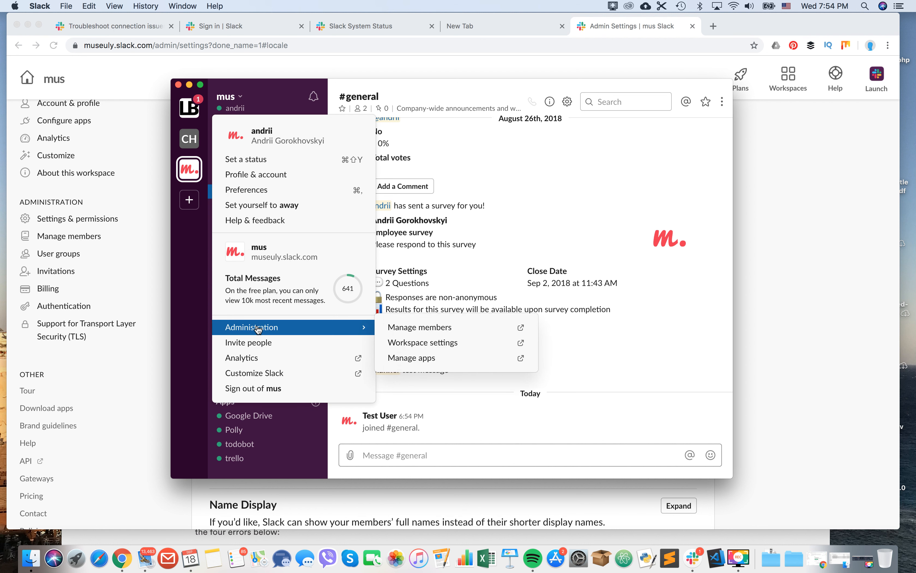
pyautogui.moveTo(423, 343)
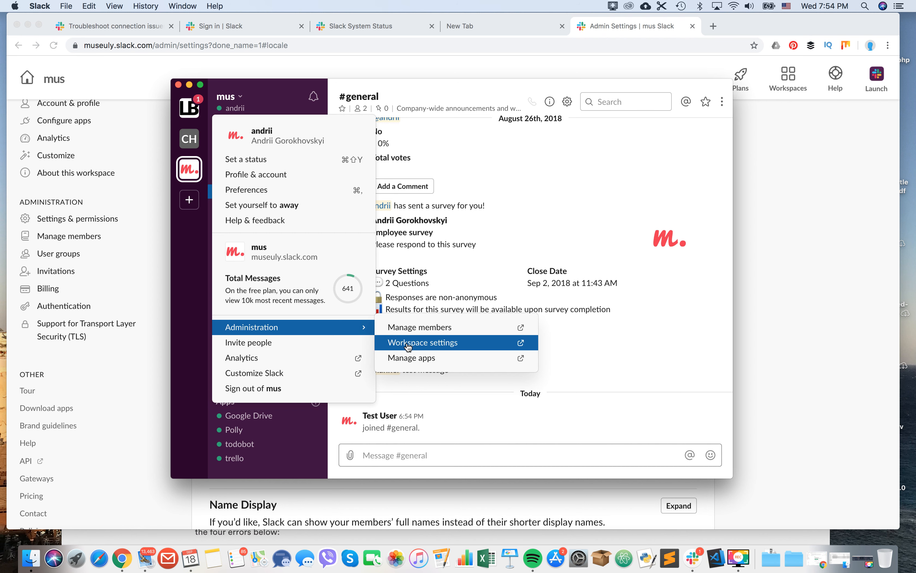
pyautogui.click(422, 342)
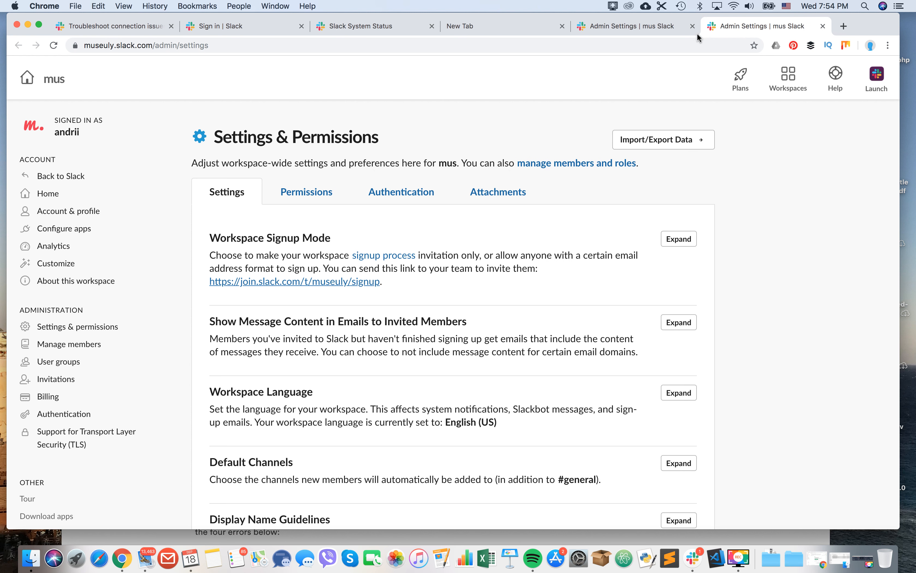
# Close the older duplicate Admin Settings tab and expand the Workspace Language section
pyautogui.click(824, 26)
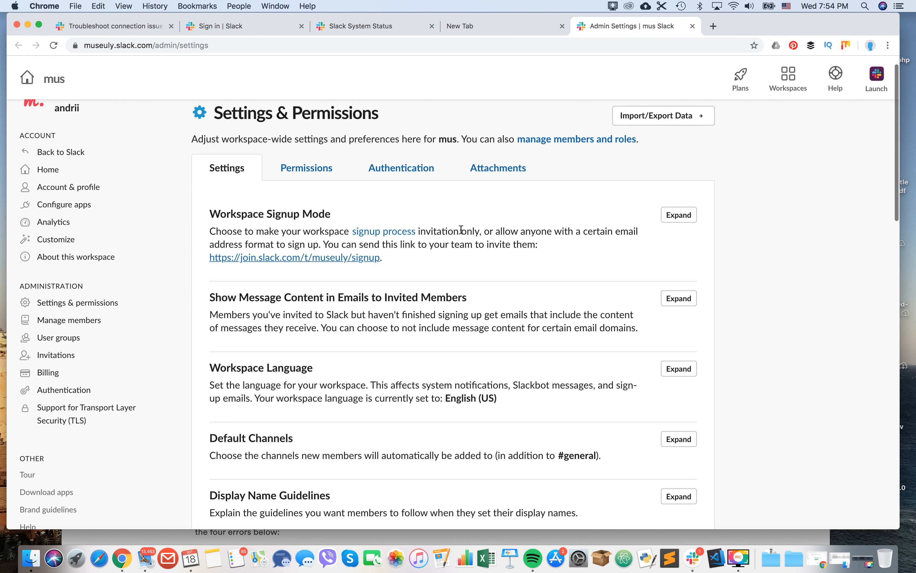
pyautogui.moveTo(518, 372)
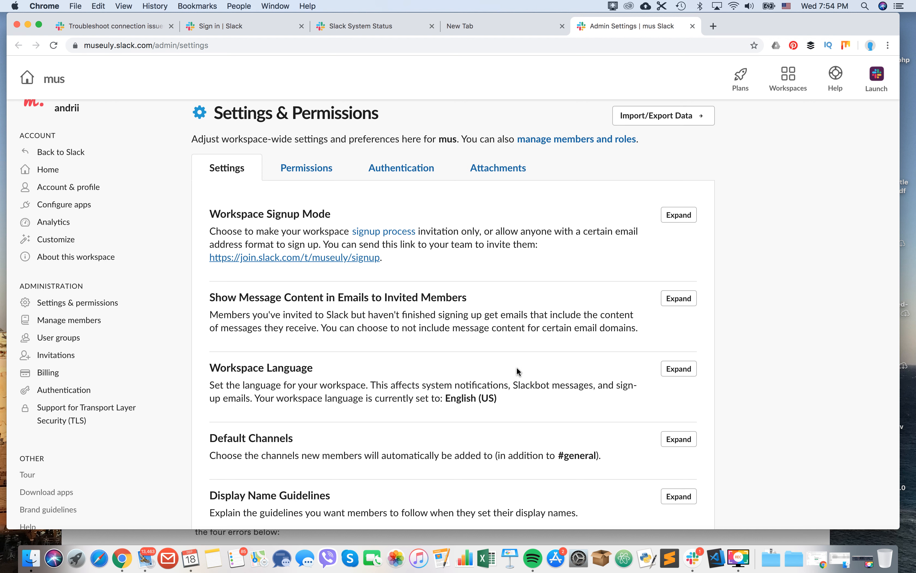
pyautogui.moveTo(684, 375)
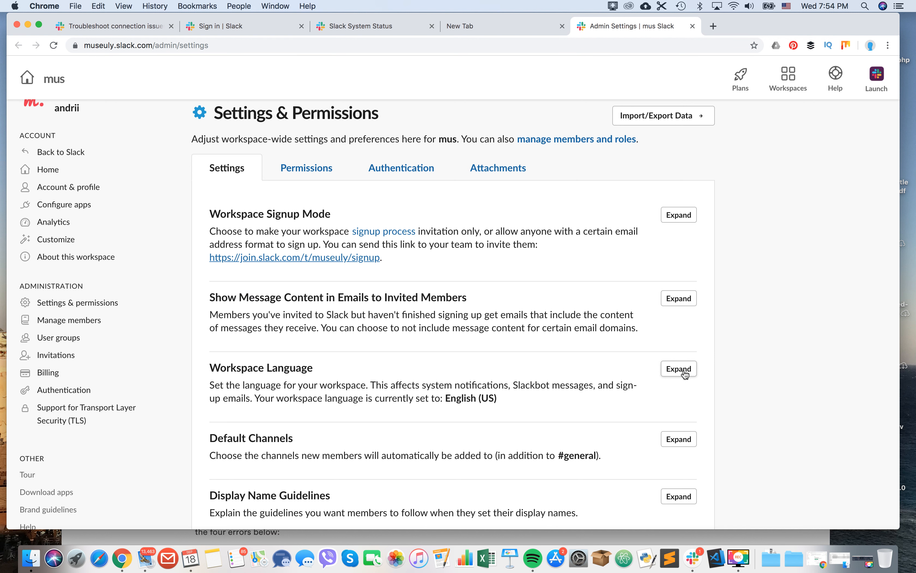
pyautogui.click(678, 369)
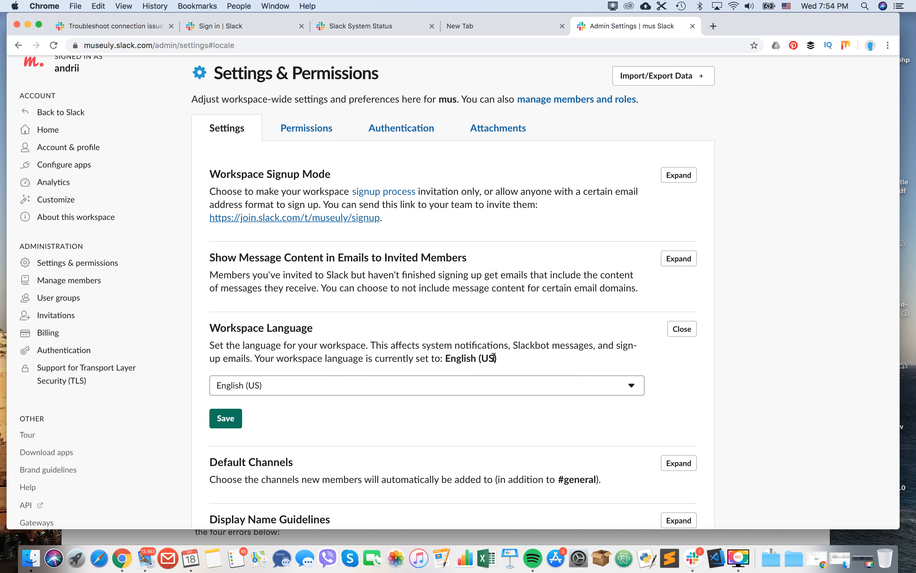
pyautogui.moveTo(466, 368)
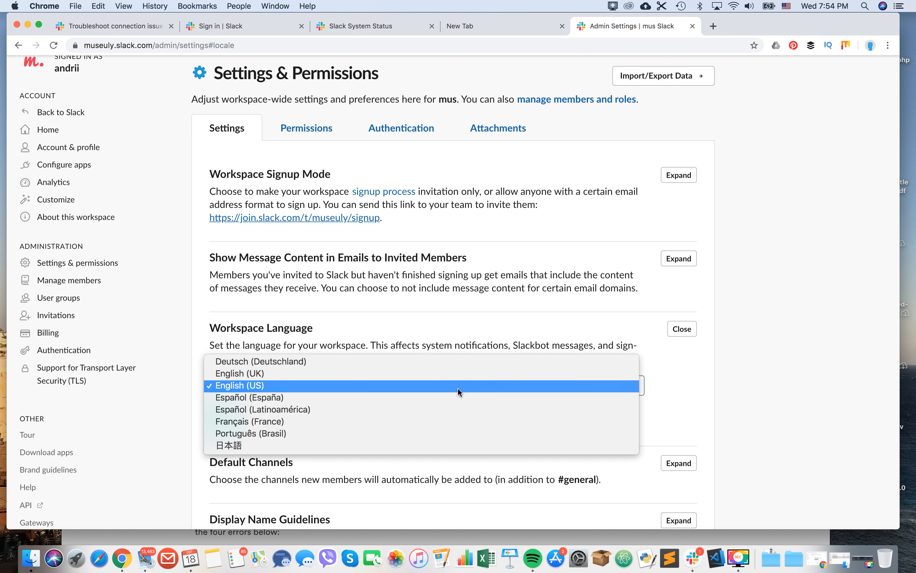
pyautogui.moveTo(461, 361)
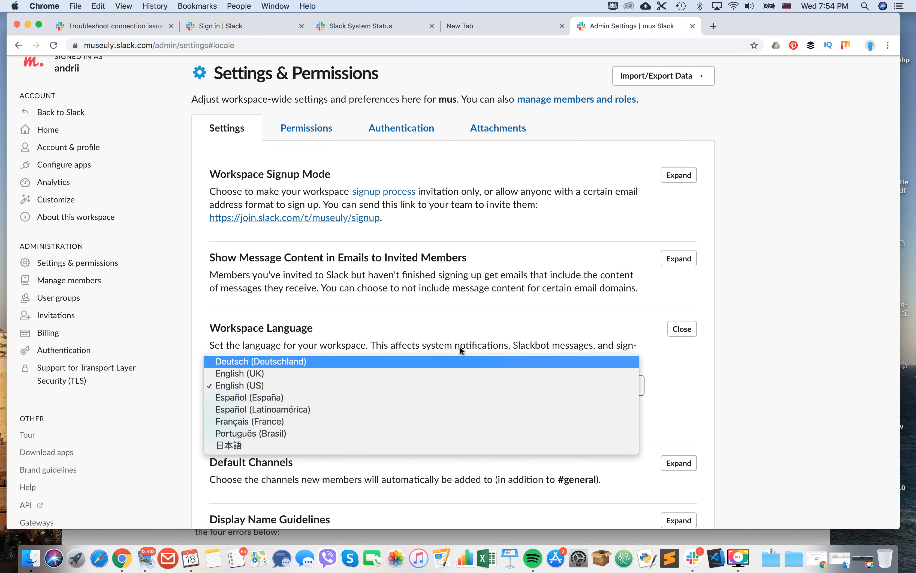
pyautogui.moveTo(435, 421)
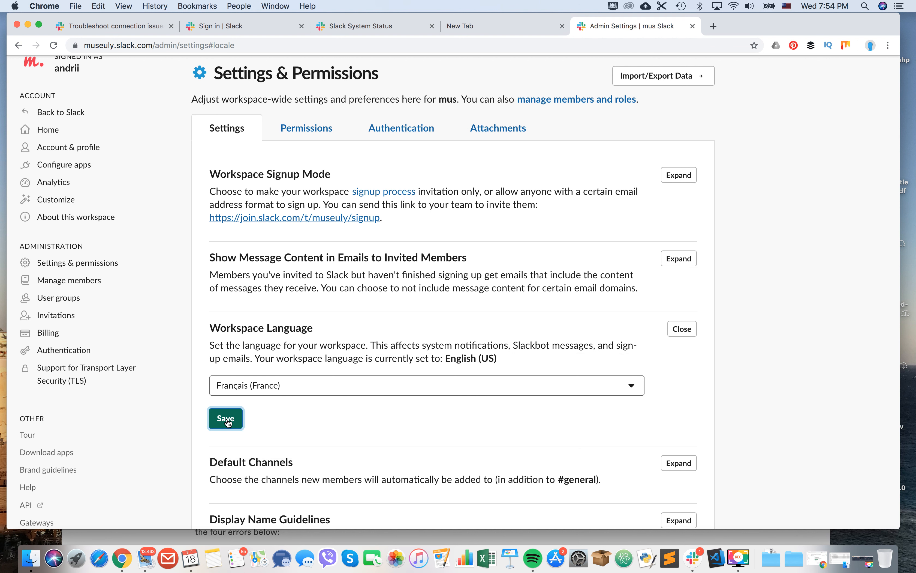
# Save Français (France) as the workspace language in place of English (US)
pyautogui.click(226, 419)
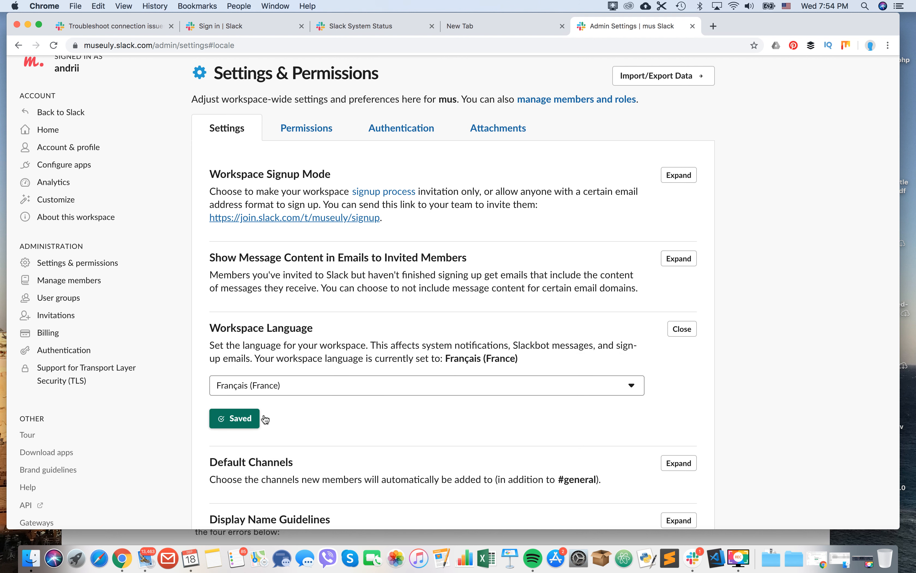
pyautogui.moveTo(739, 373)
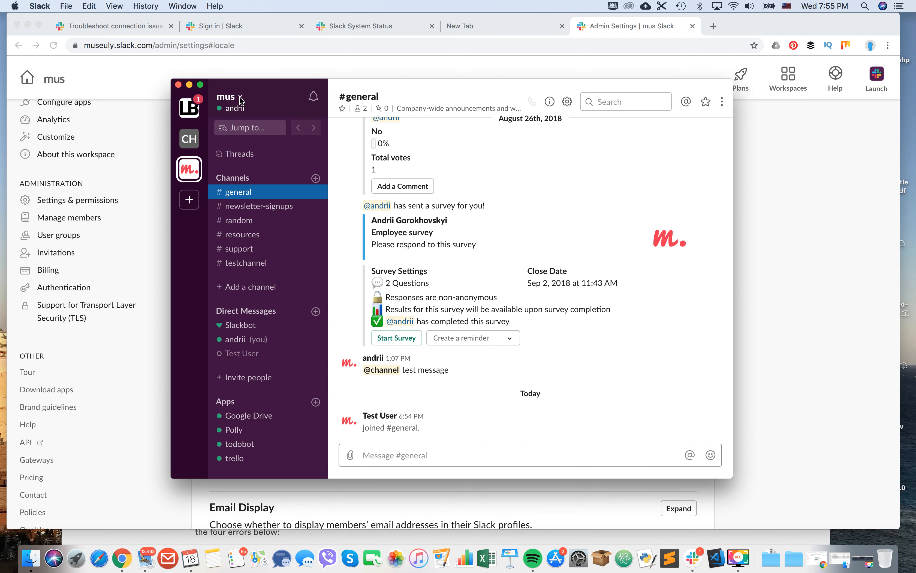
pyautogui.moveTo(225, 153)
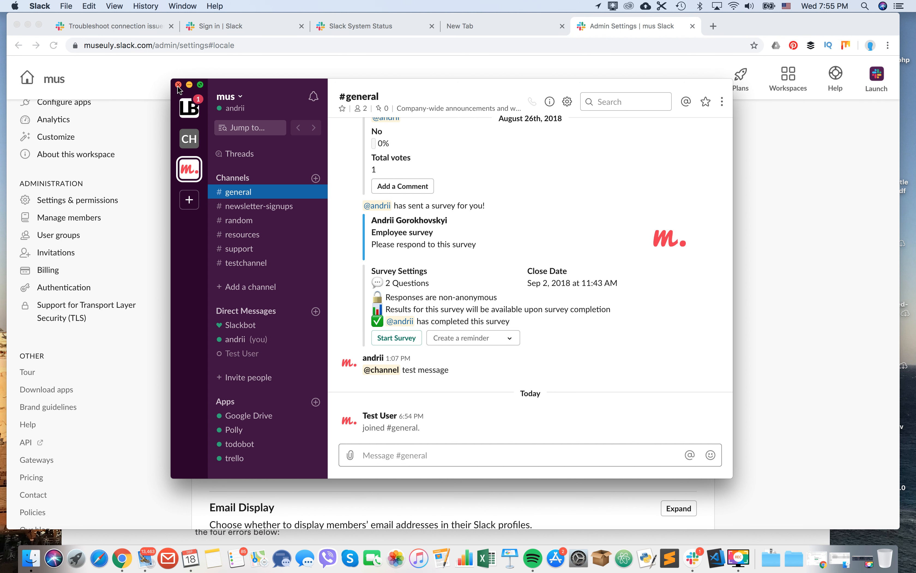
# Close the Slack desktop window, leaving the admin page showing Français (France)
pyautogui.click(40, 6)
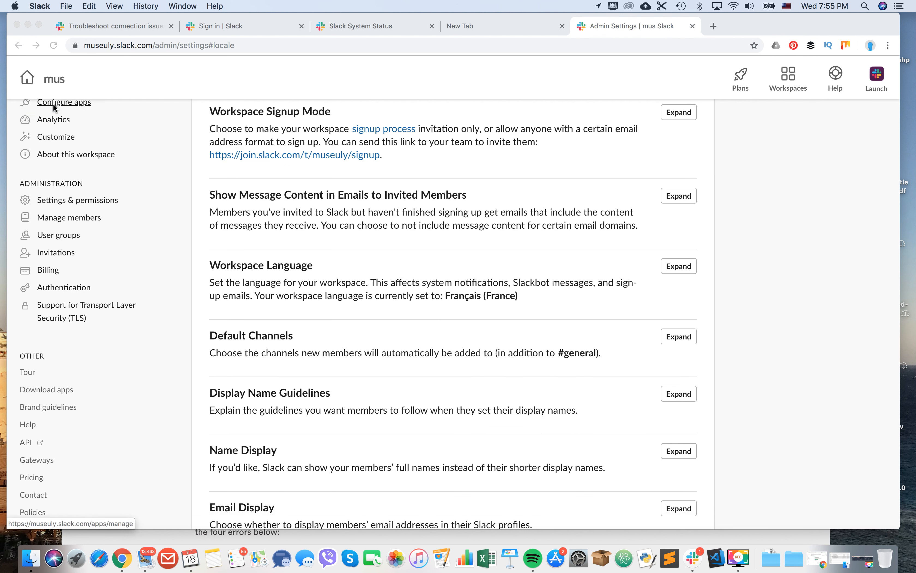
pyautogui.moveTo(166, 150)
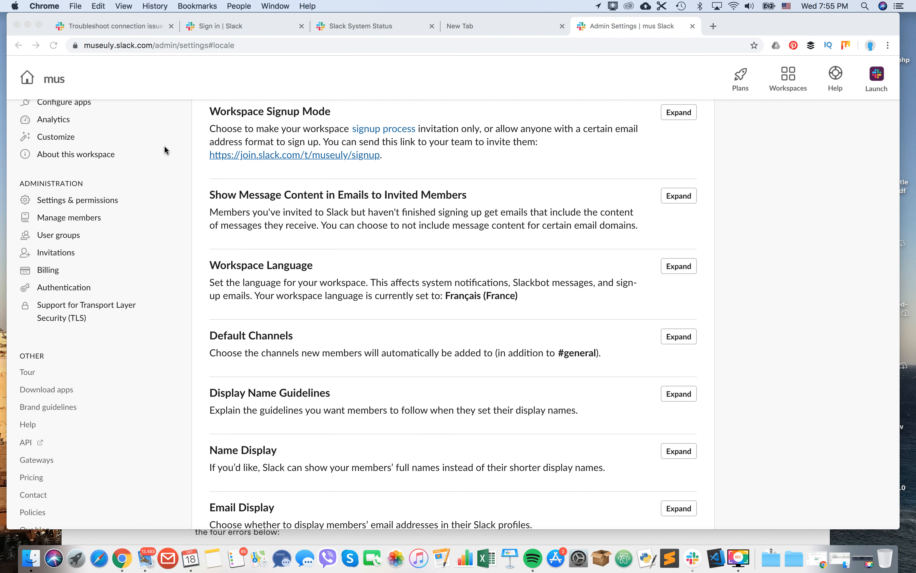
pyautogui.scroll(3)
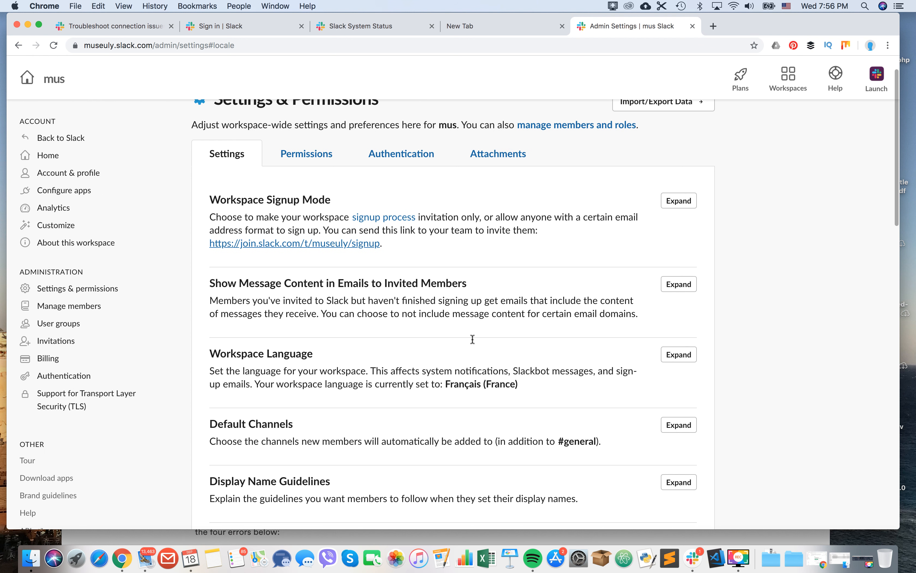
pyautogui.moveTo(481, 378)
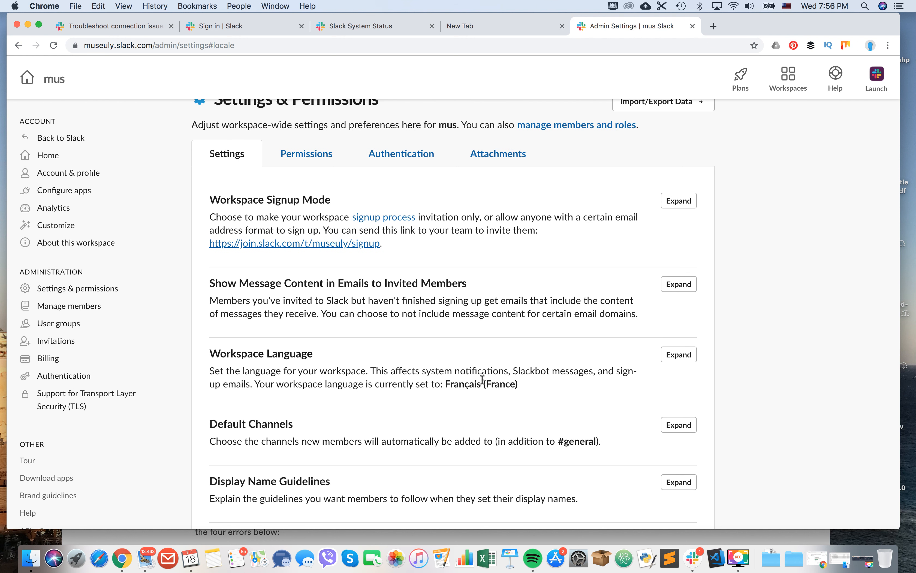
pyautogui.scroll(3)
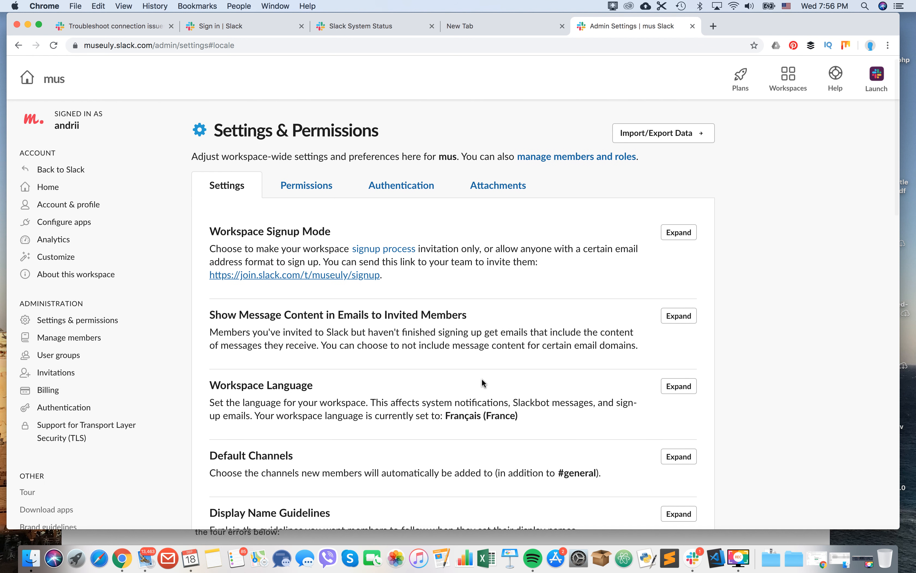